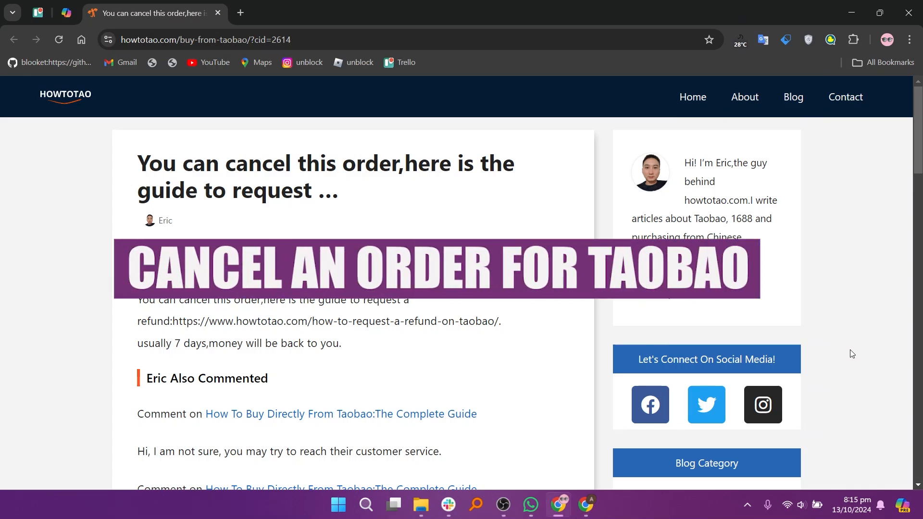
{"action": "scroll", "scroll_direction": "down", "scroll_amount": 3}
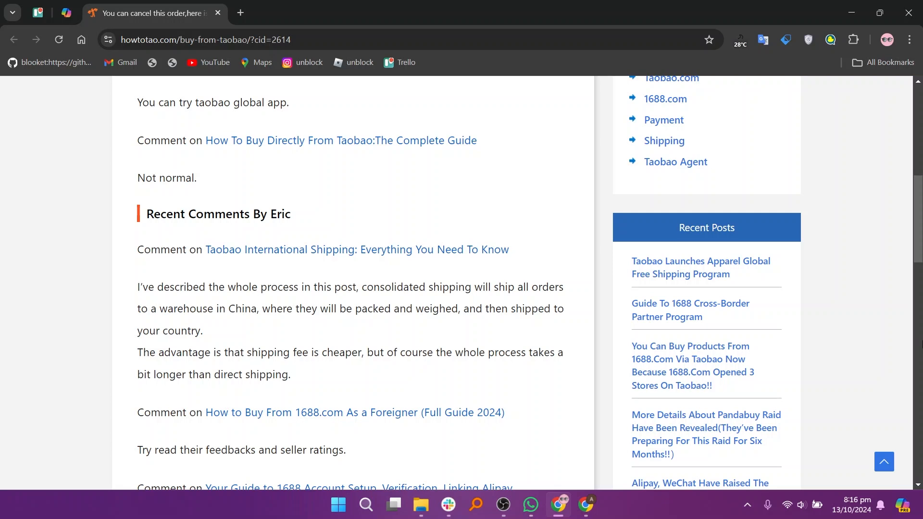
{"action": "scroll", "scroll_direction": "down", "scroll_amount": 3}
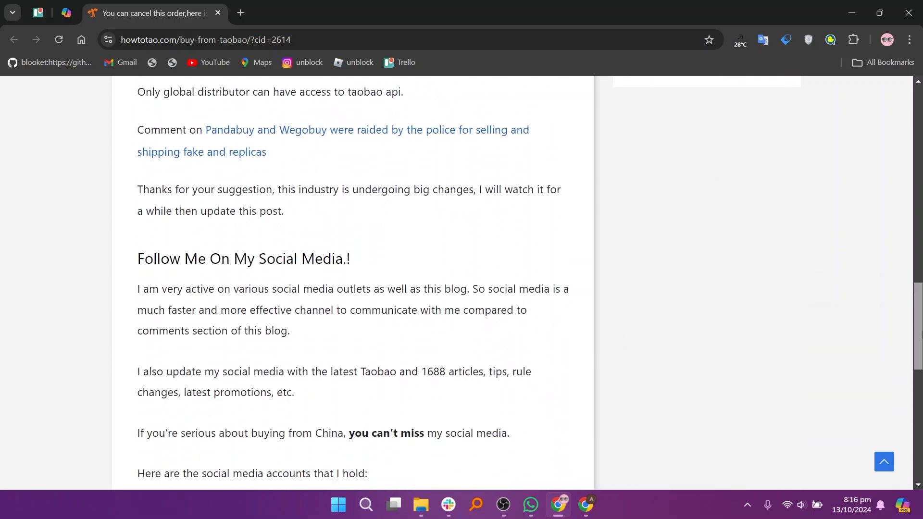
{"action": "scroll", "scroll_direction": "up", "scroll_amount": 3}
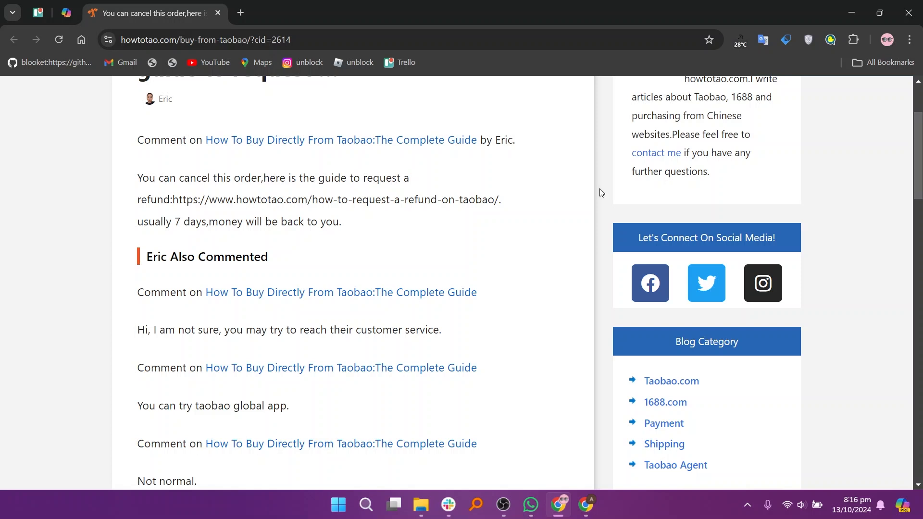
{"action": "mouse_move", "coordinate": [390, 189]}
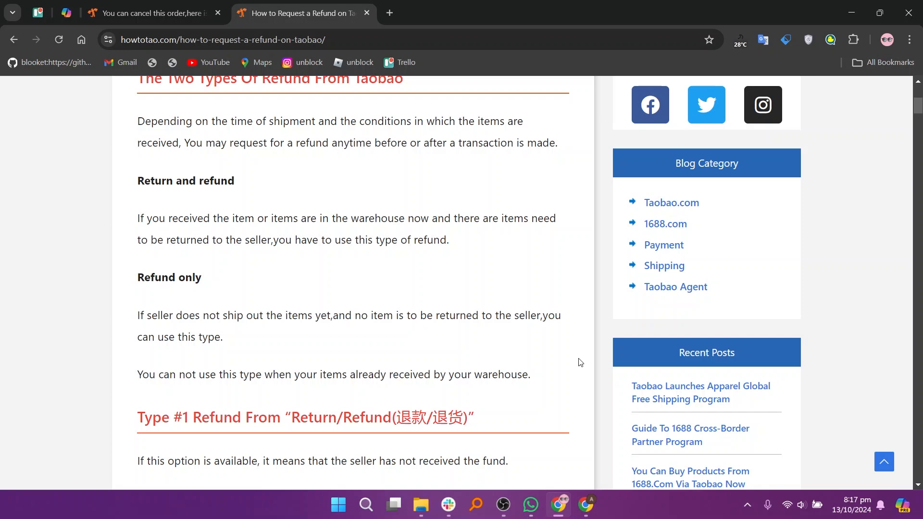
{"action": "scroll", "scroll_direction": "down", "scroll_amount": 3}
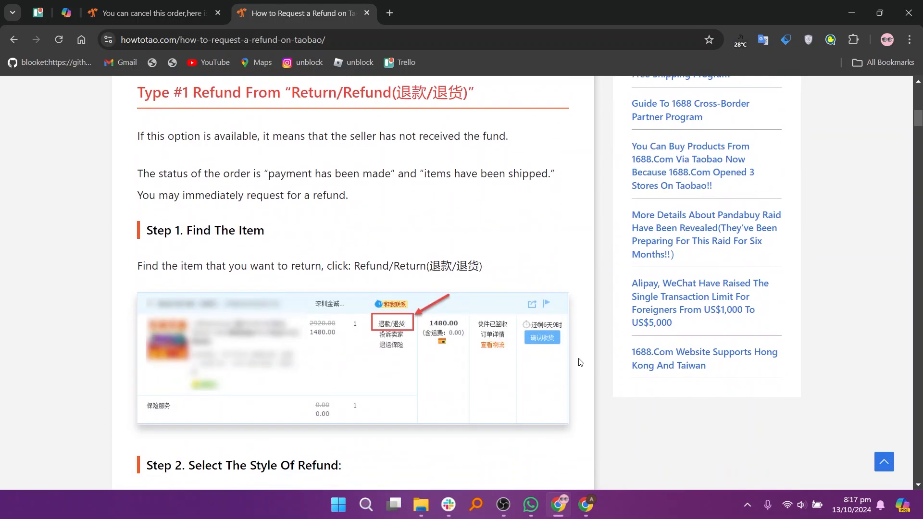
{"action": "scroll", "scroll_direction": "down", "scroll_amount": 3}
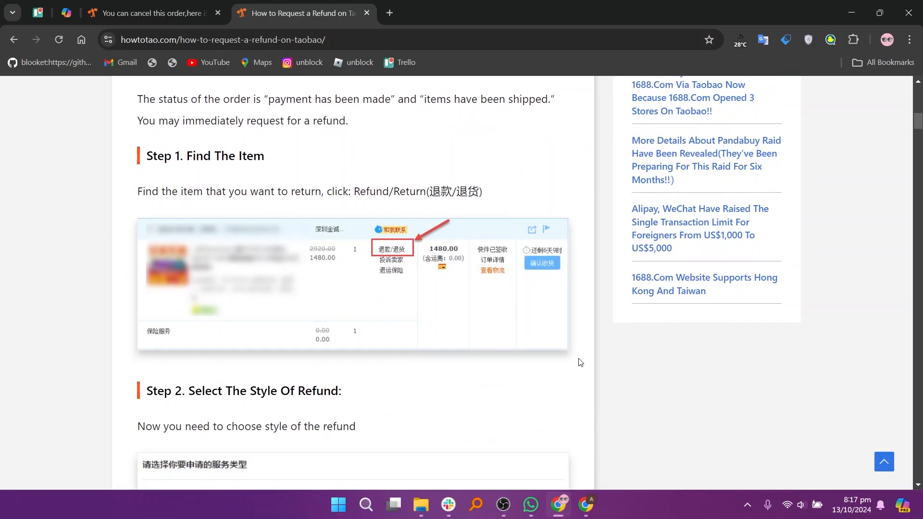
{"action": "scroll", "scroll_direction": "down", "scroll_amount": 3}
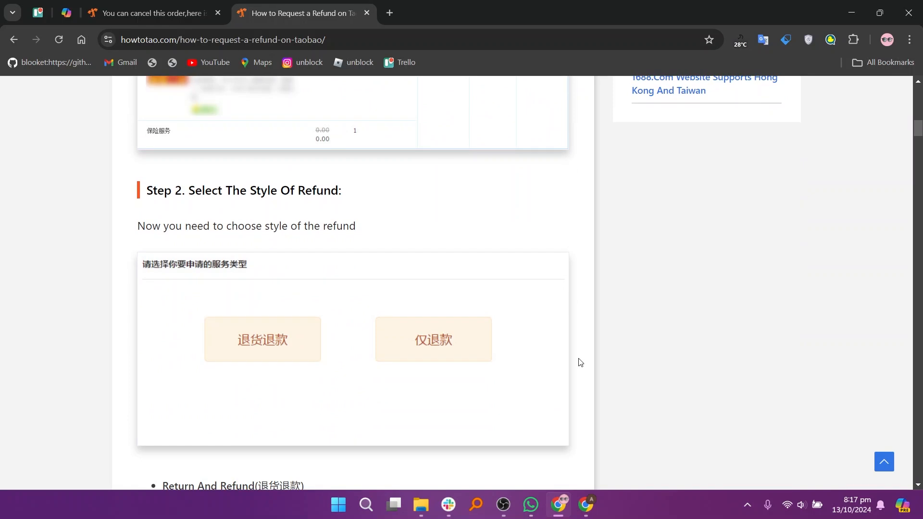
{"action": "scroll", "scroll_direction": "down", "scroll_amount": 3}
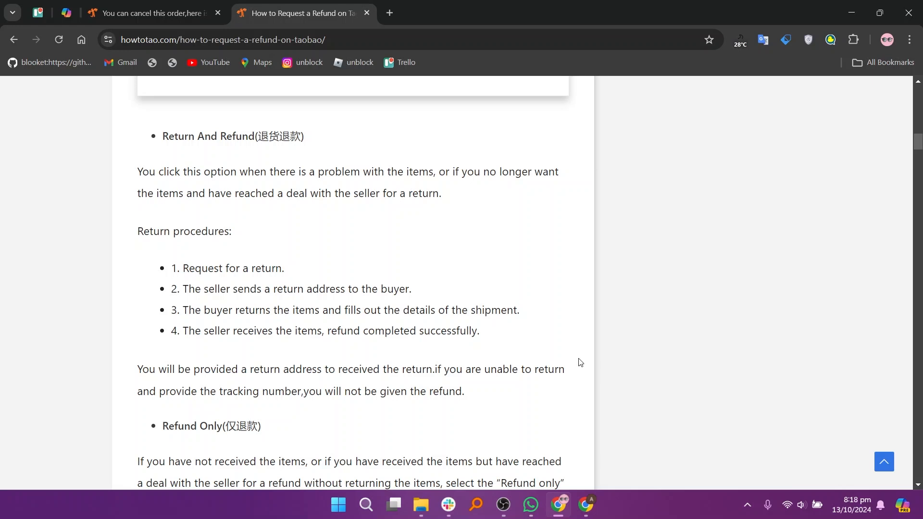
{"action": "mouse_move", "coordinate": [585, 391]}
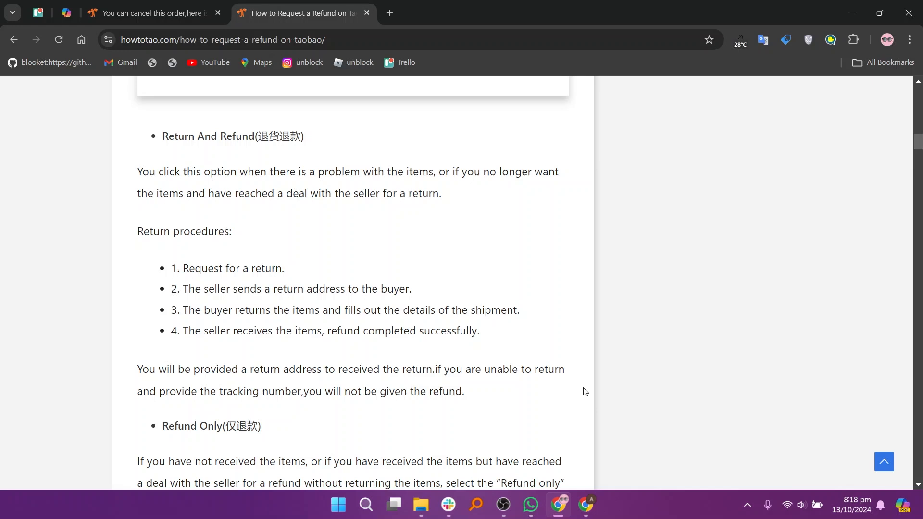
{"action": "mouse_move", "coordinate": [645, 398]}
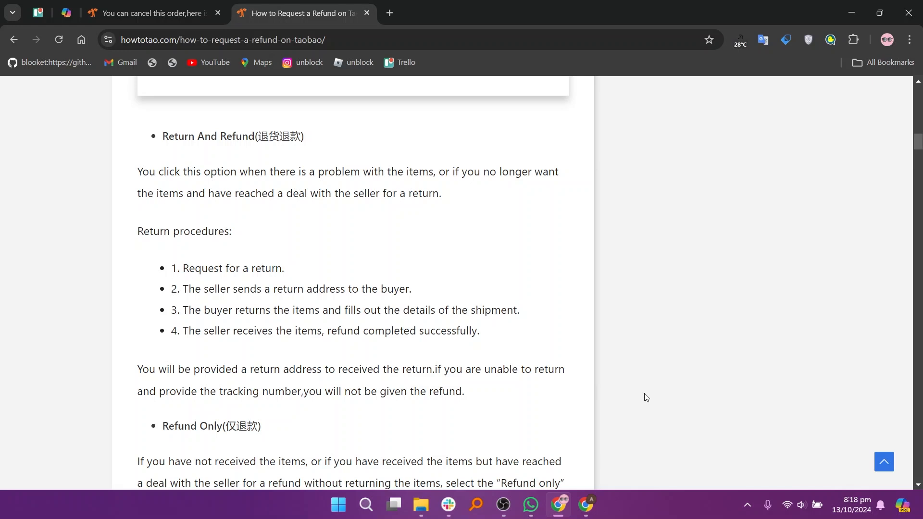
{"action": "scroll", "scroll_direction": "down", "scroll_amount": 3}
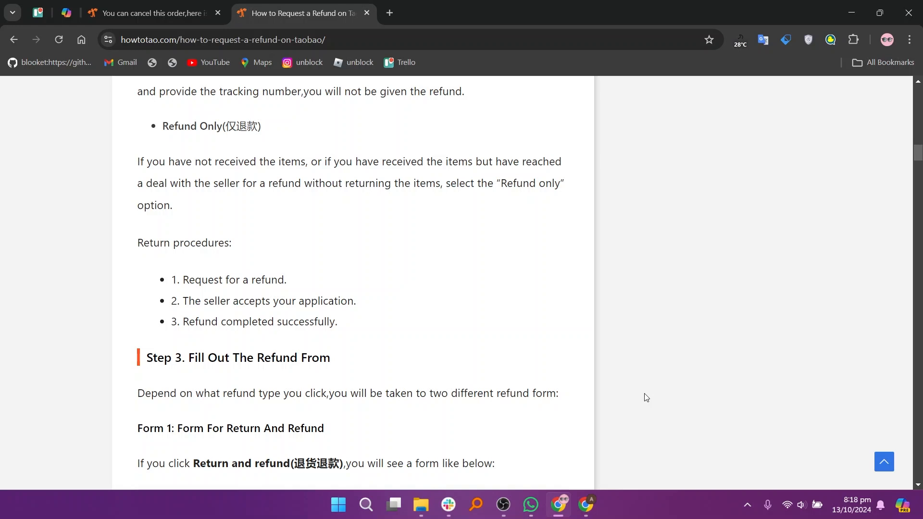
{"action": "scroll", "scroll_direction": "down", "scroll_amount": 3}
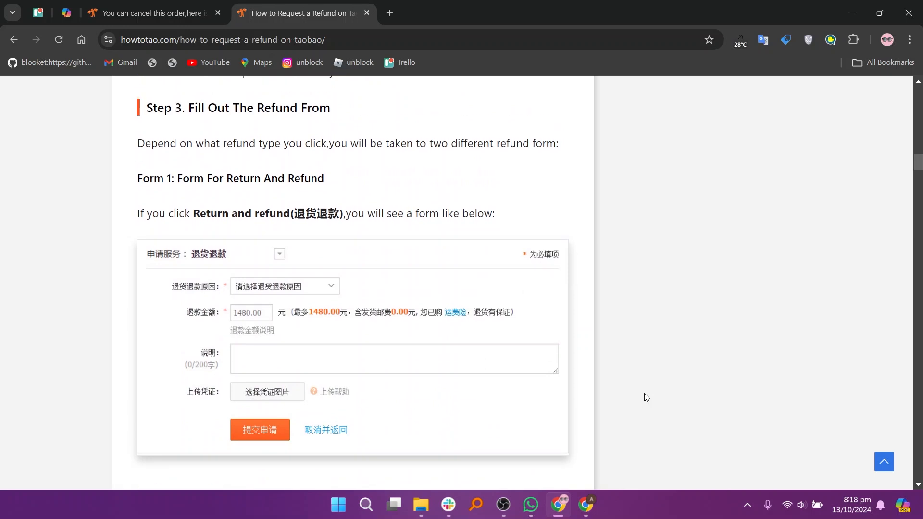
{"action": "scroll", "scroll_direction": "down", "scroll_amount": 3}
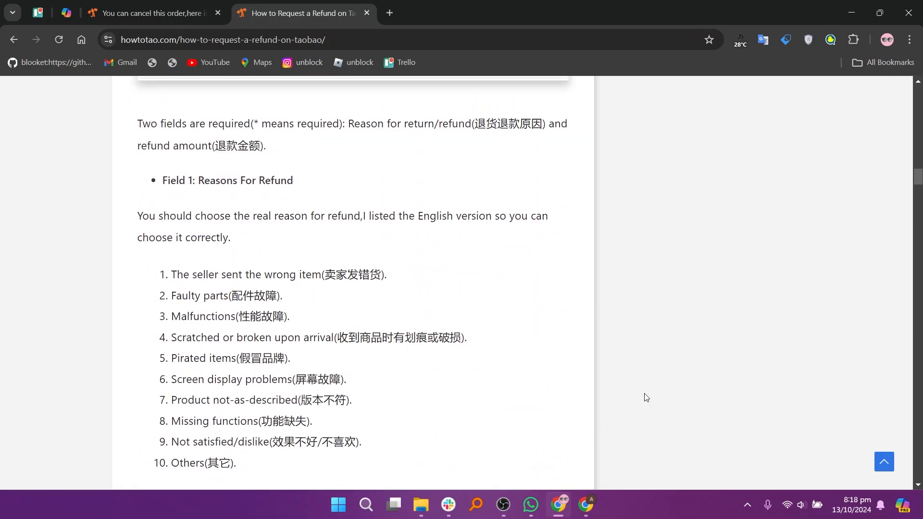
{"action": "scroll", "scroll_direction": "down", "scroll_amount": 3}
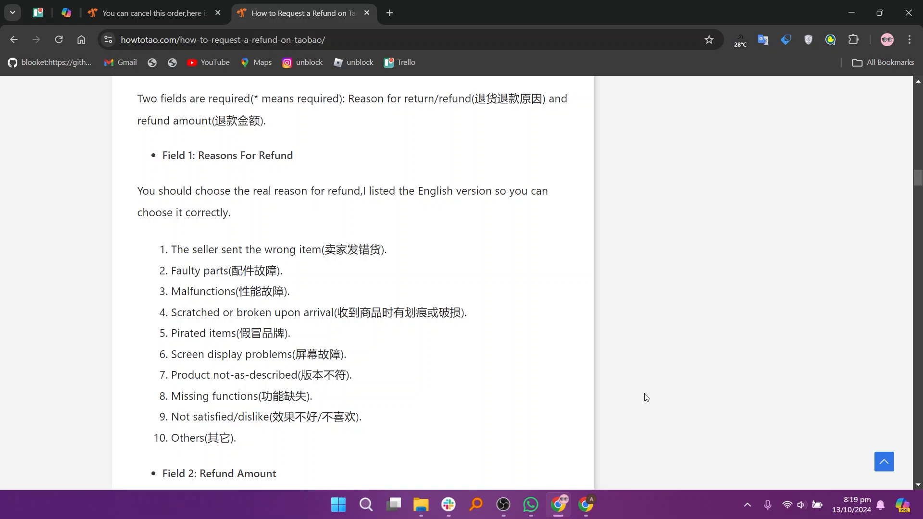
{"action": "scroll", "scroll_direction": "down", "scroll_amount": 3}
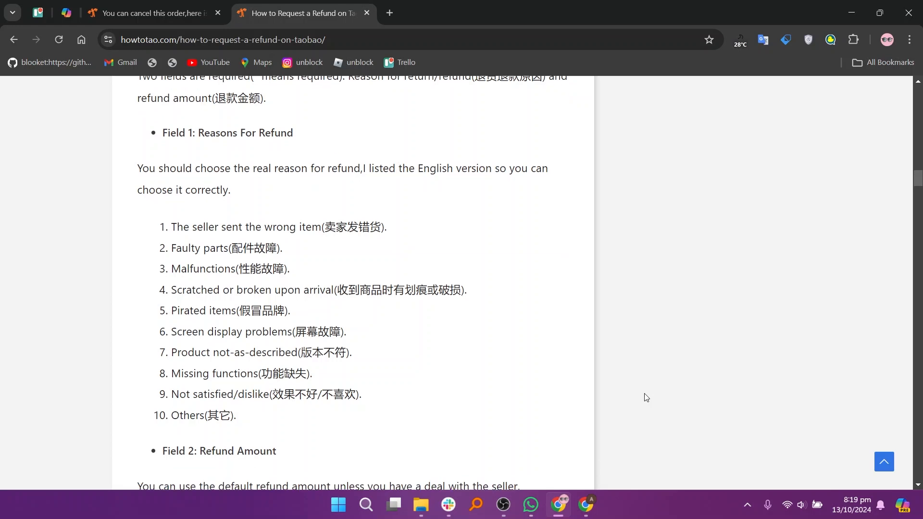
{"action": "scroll", "scroll_direction": "down", "scroll_amount": 3}
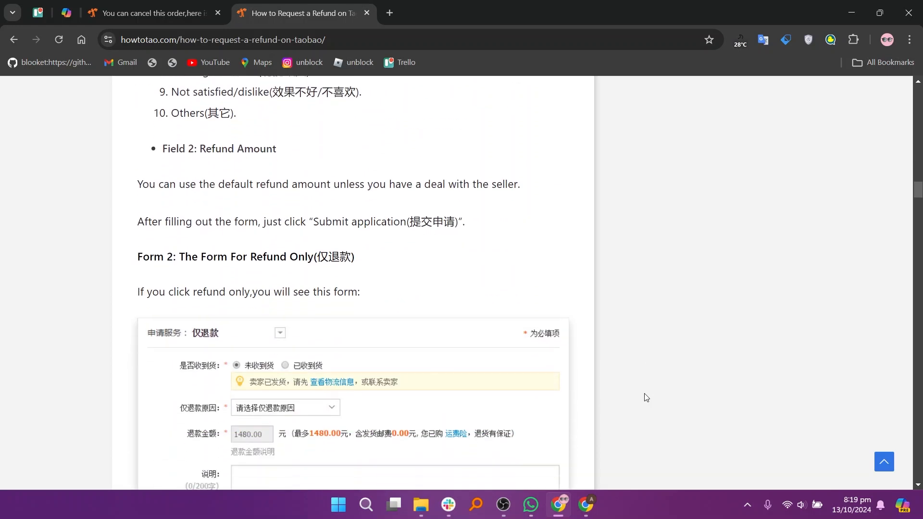
{"action": "scroll", "scroll_direction": "down", "scroll_amount": 3}
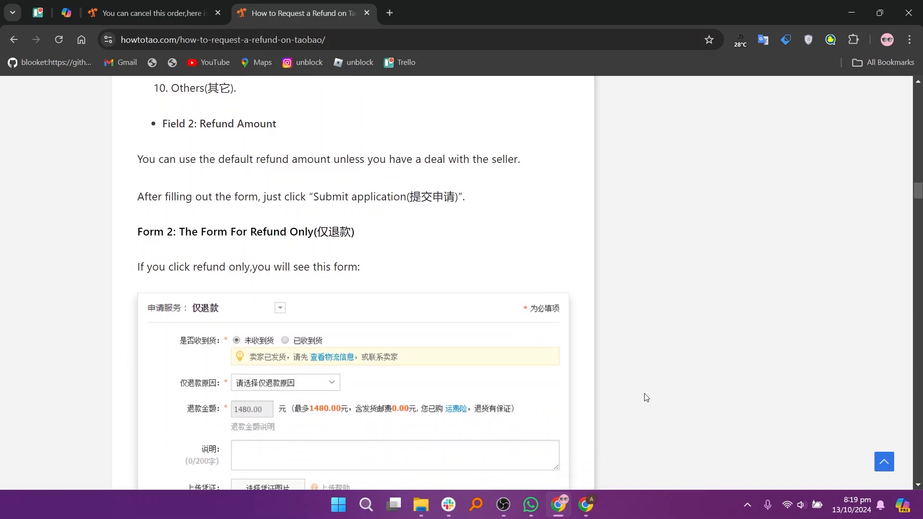
{"action": "scroll", "scroll_direction": "up", "scroll_amount": 3}
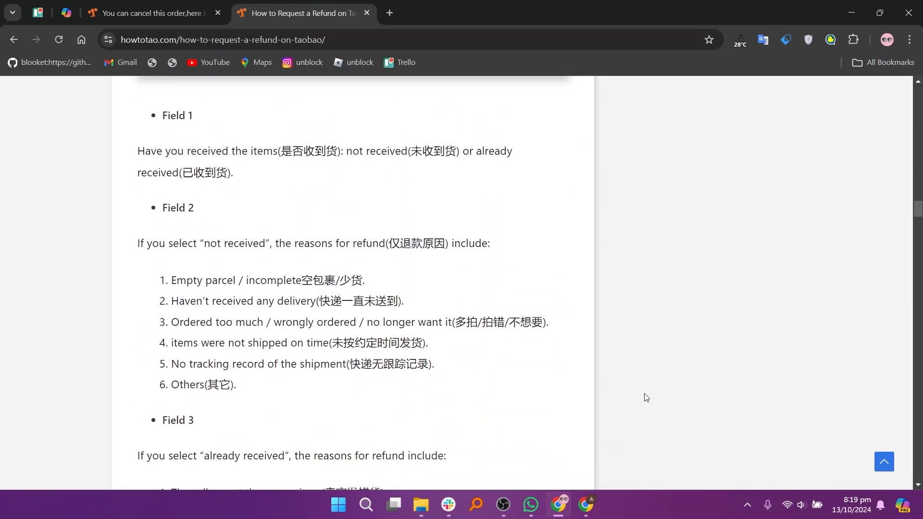
{"action": "scroll", "scroll_direction": "down", "scroll_amount": 3}
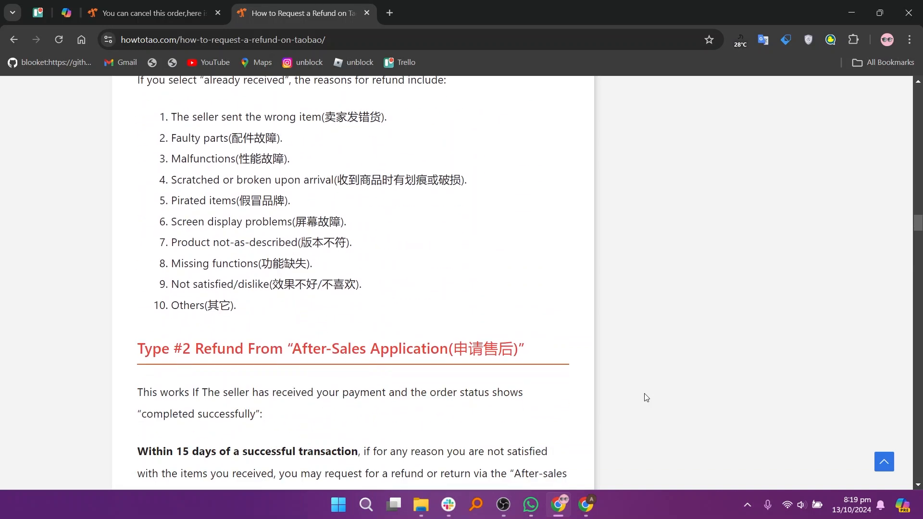
{"action": "scroll", "scroll_direction": "up", "scroll_amount": 3}
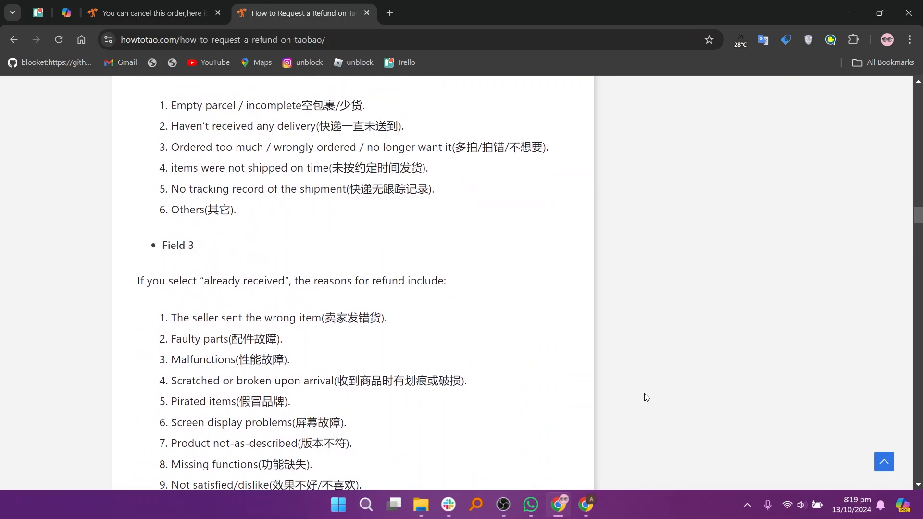